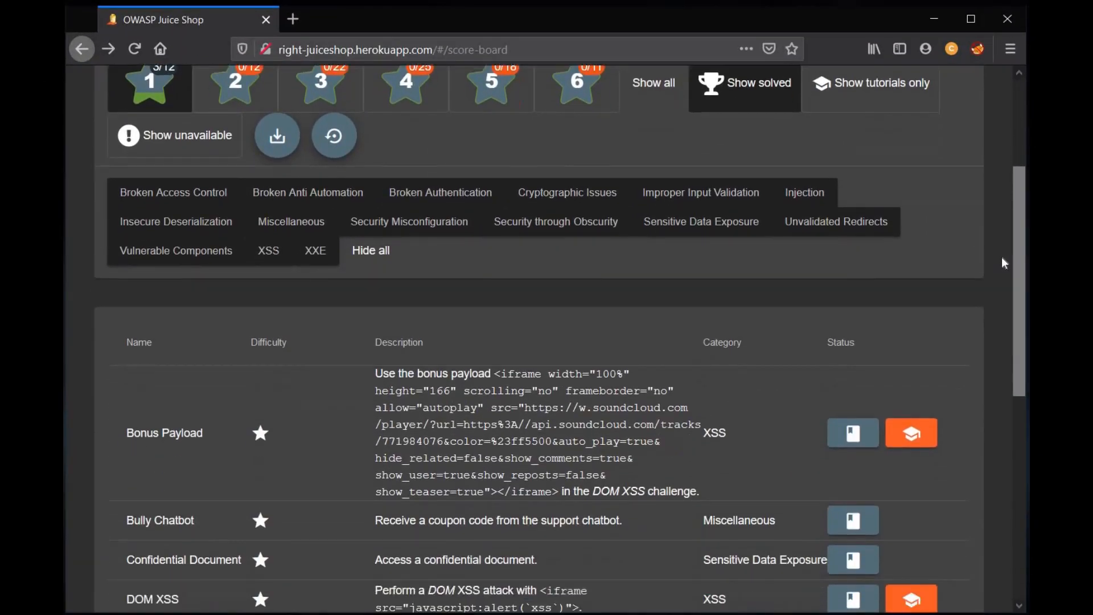
Reach the Customer Feedback page from the side navigation menu.
scroll("down", 3)
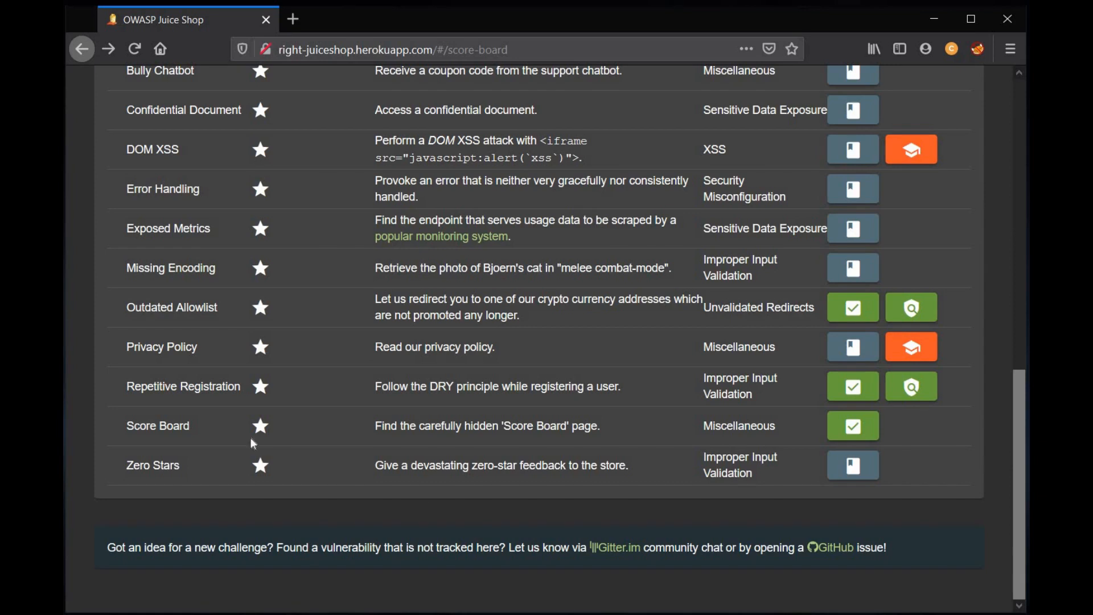
mouse_move(218, 522)
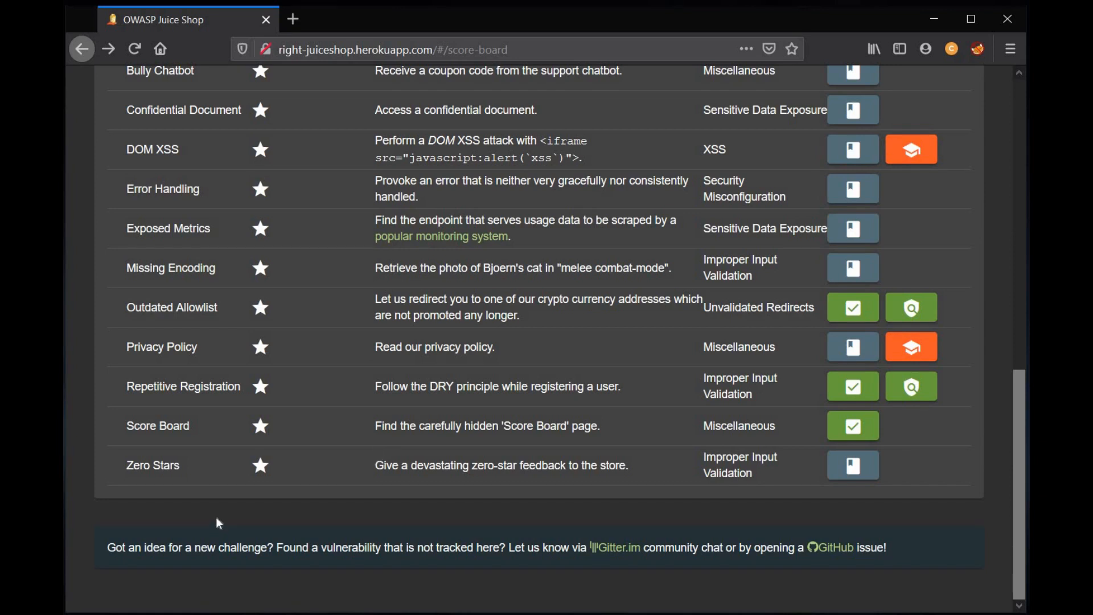
scroll("up", 3)
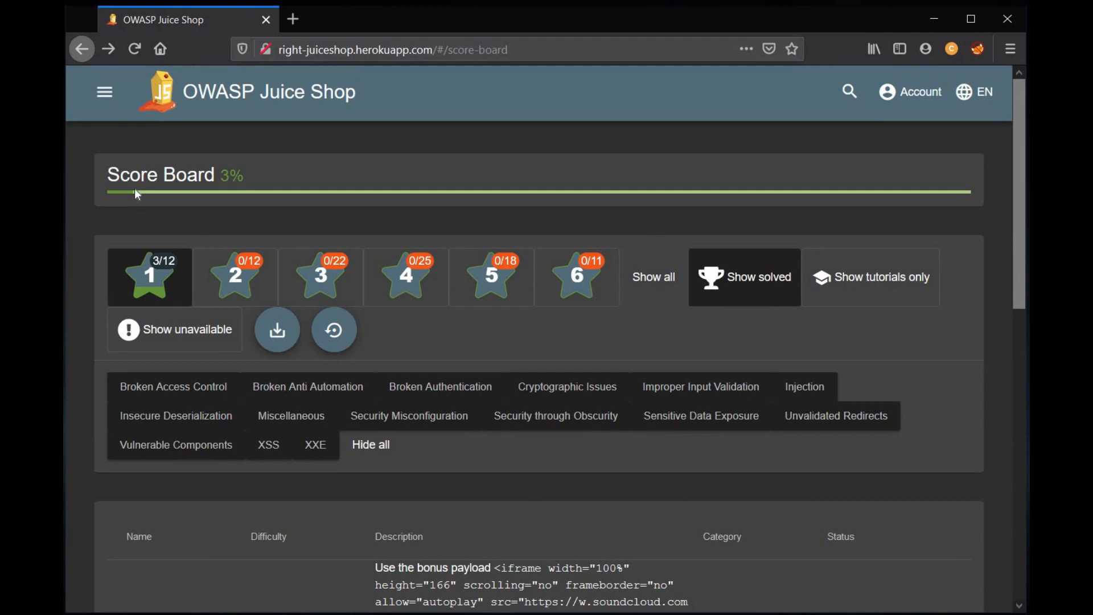
left_click(104, 91)
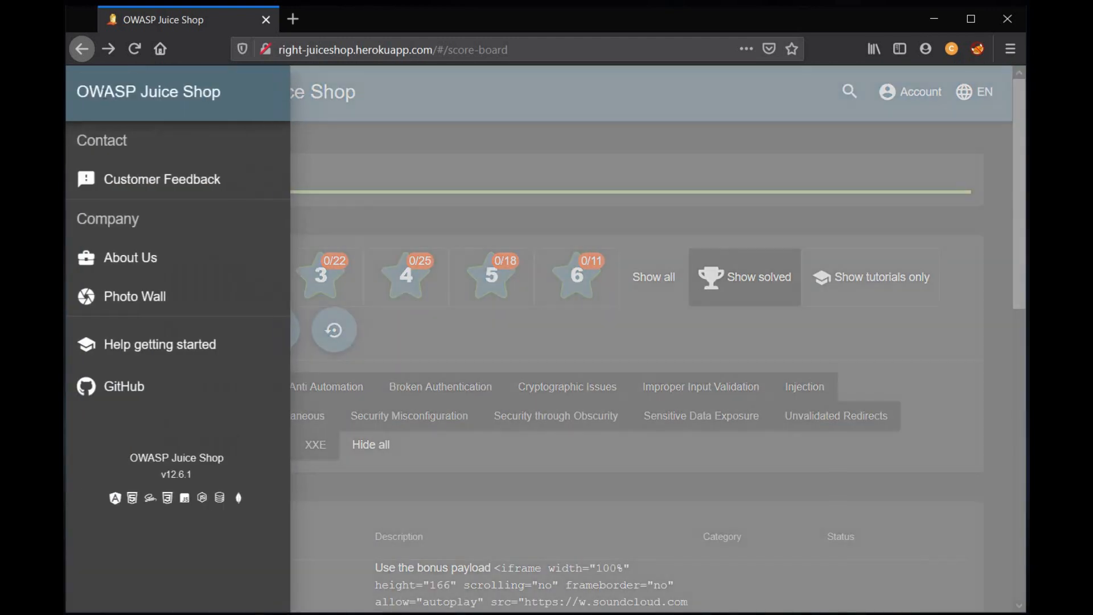
left_click(164, 179)
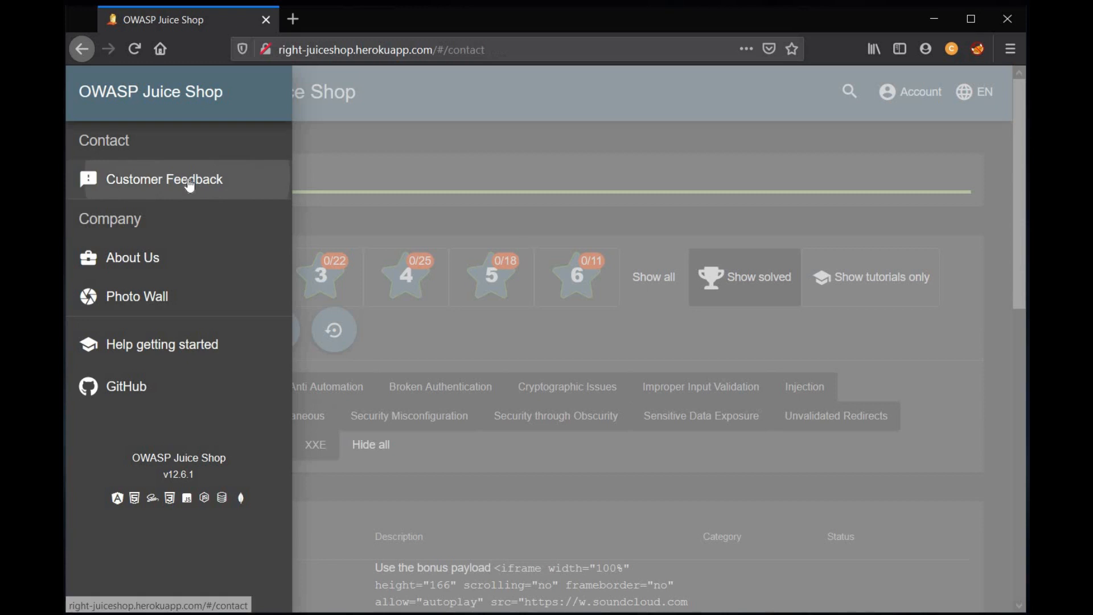
left_click(164, 179)
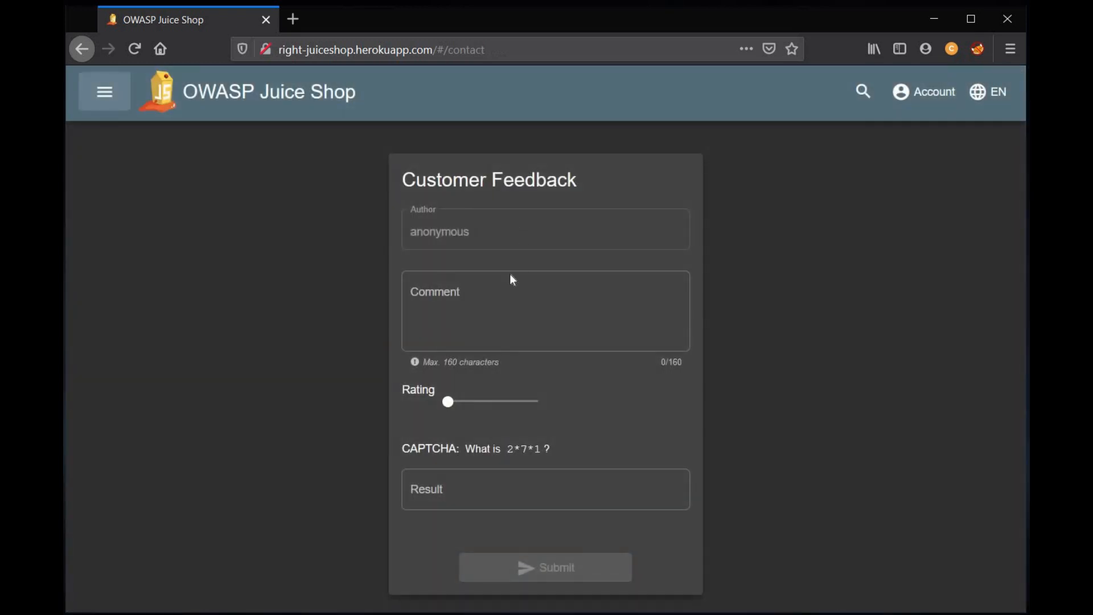
Enter the comment 'this site is pretty vulnerable' in the feedback form.
left_click(545, 310)
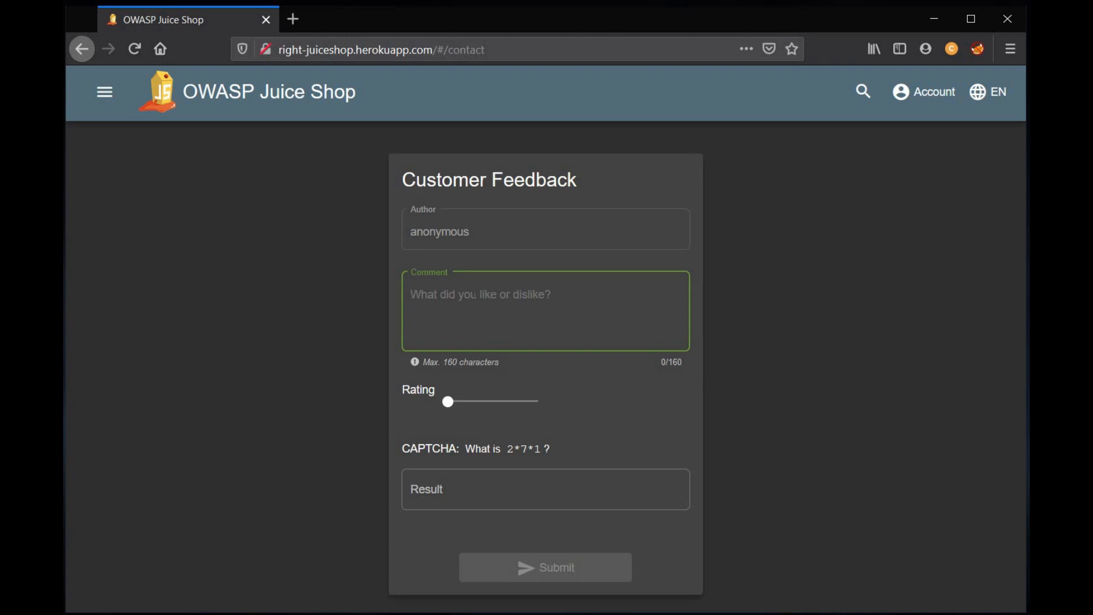
type("t")
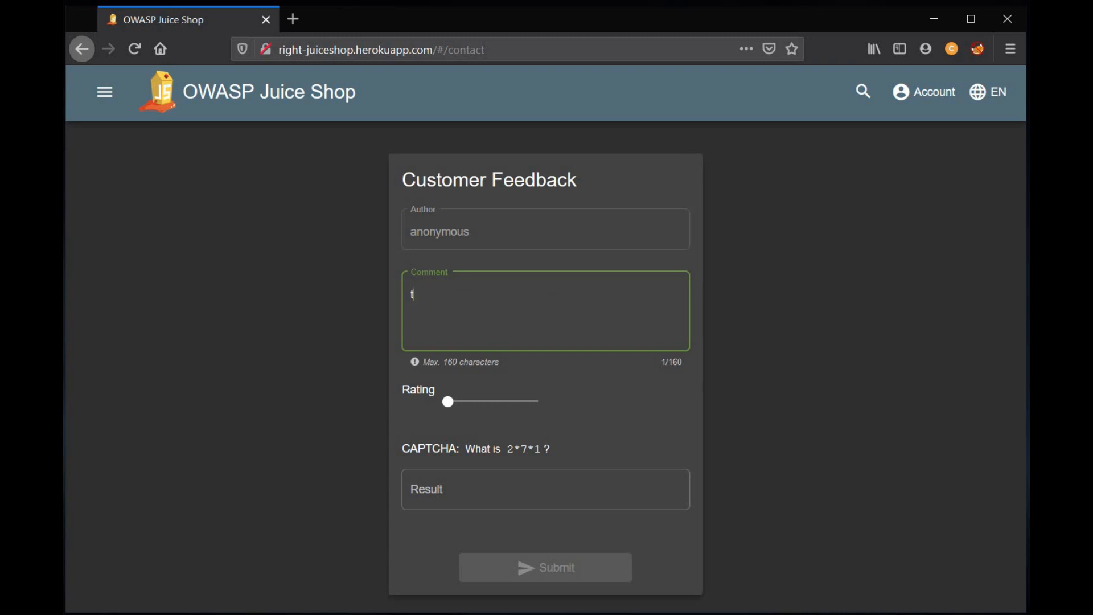
type("his")
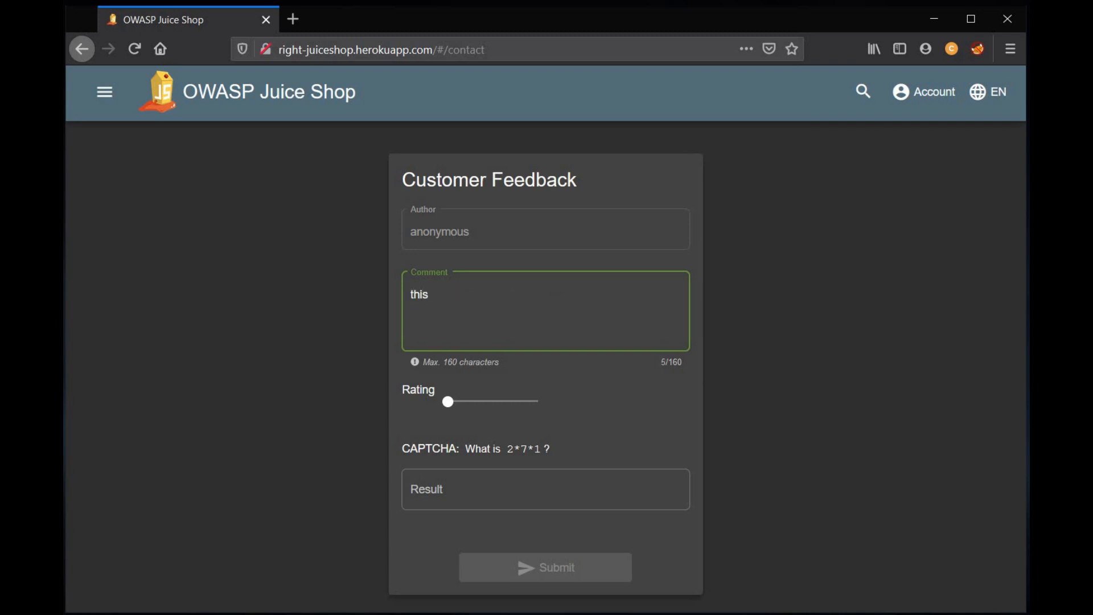
type("site is p")
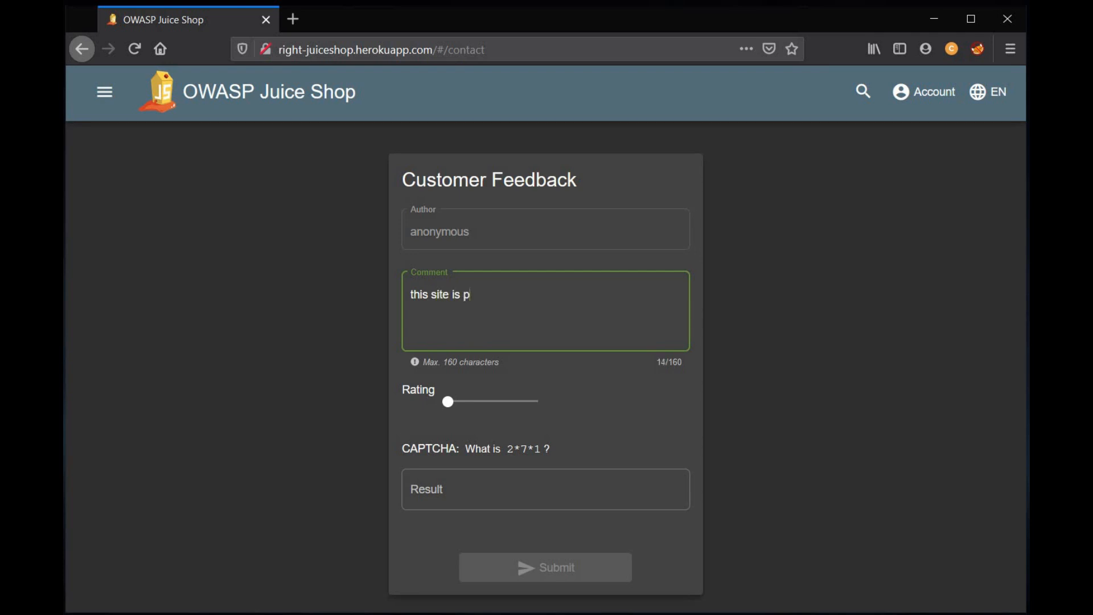
type("retty")
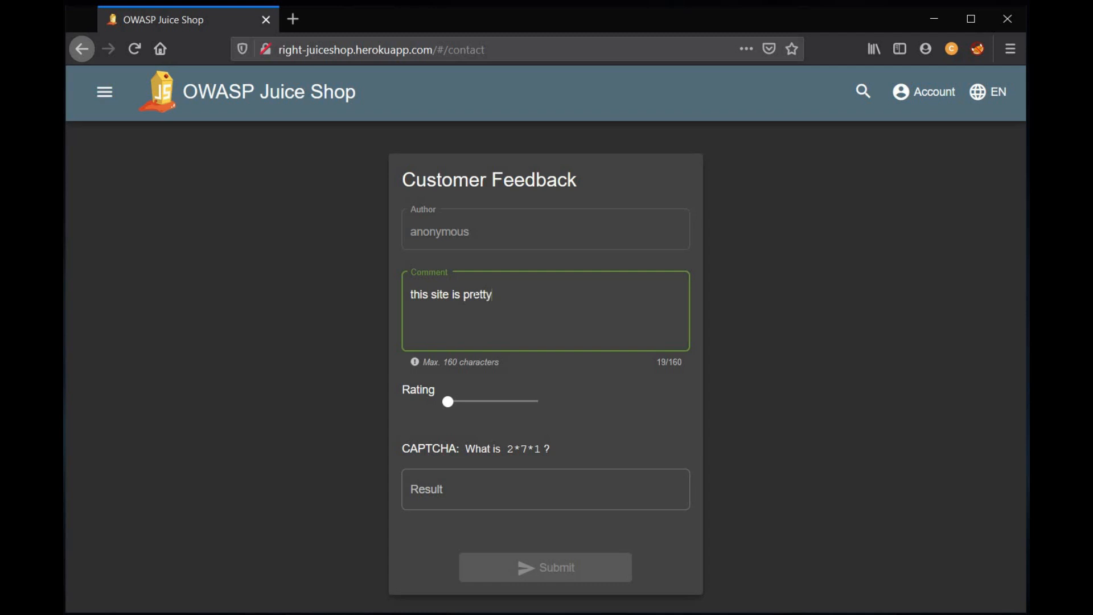
type("vul")
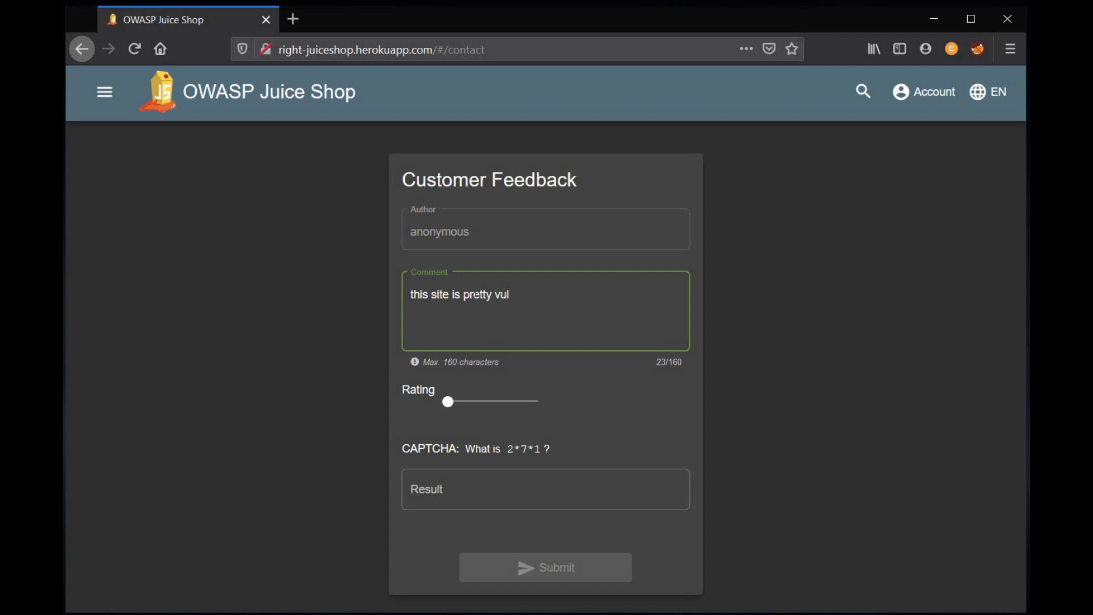
type("nerab")
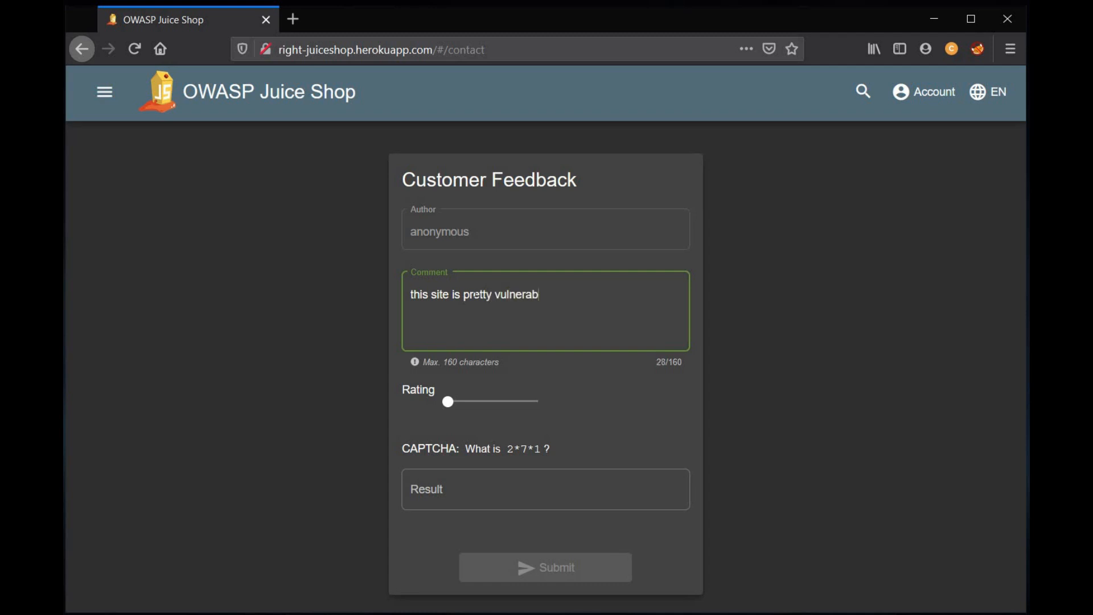
type("le")
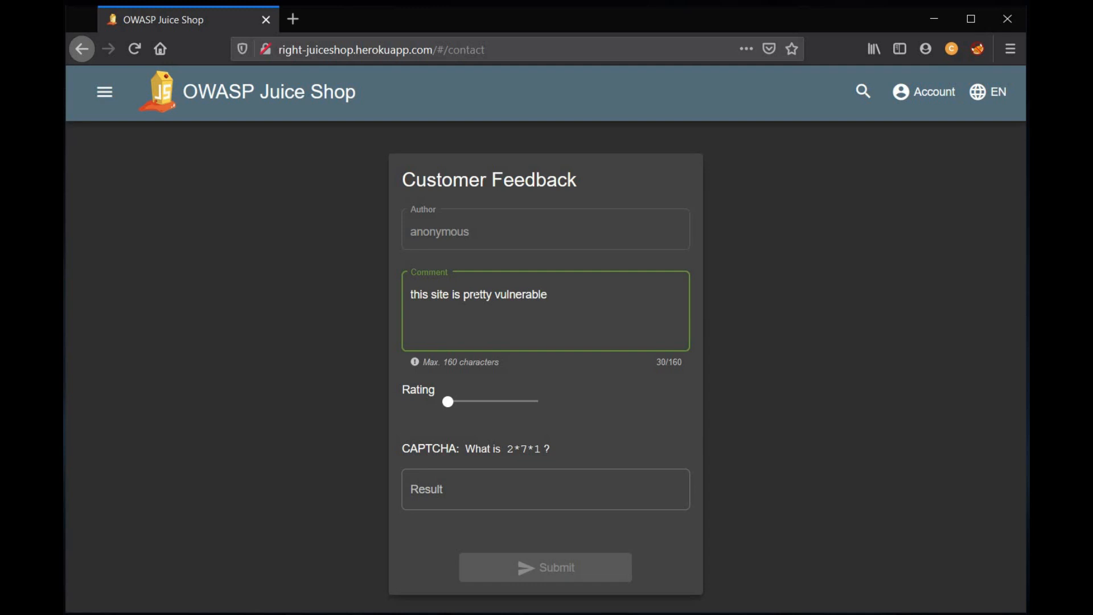
mouse_move(449, 400)
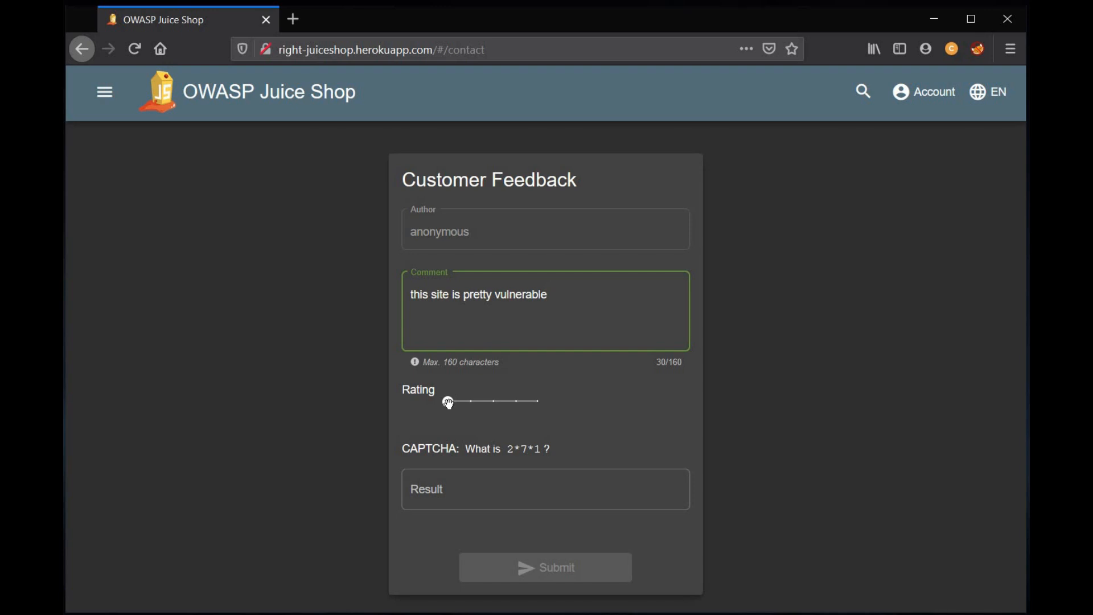
Set the feedback rating slider to its minimum of 1 star.
left_click(449, 401)
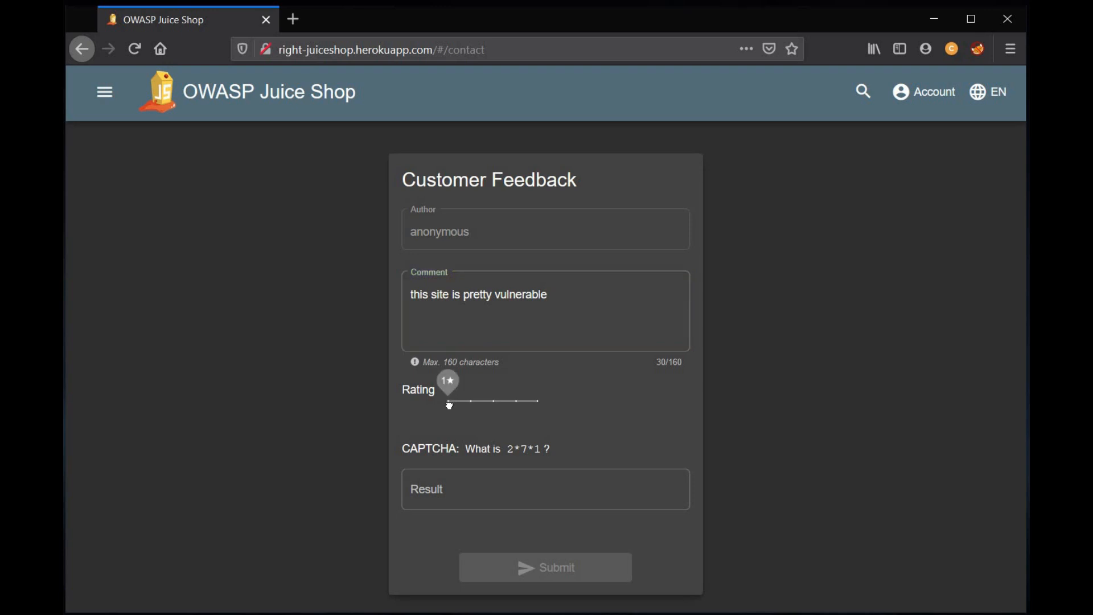
left_click_drag(449, 401, 480, 402)
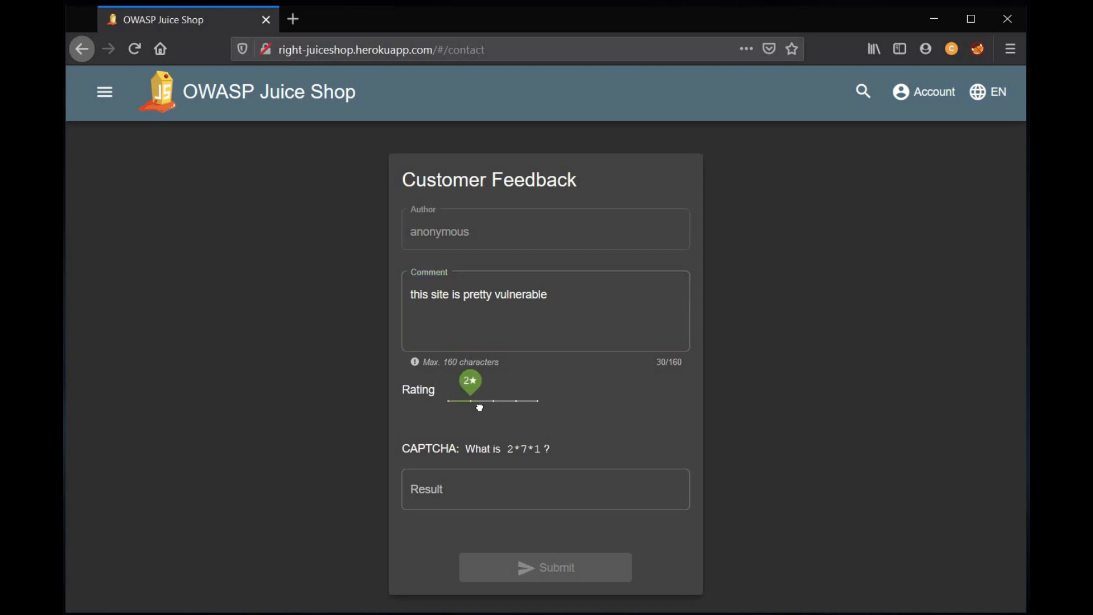
left_click_drag(470, 401, 450, 401)
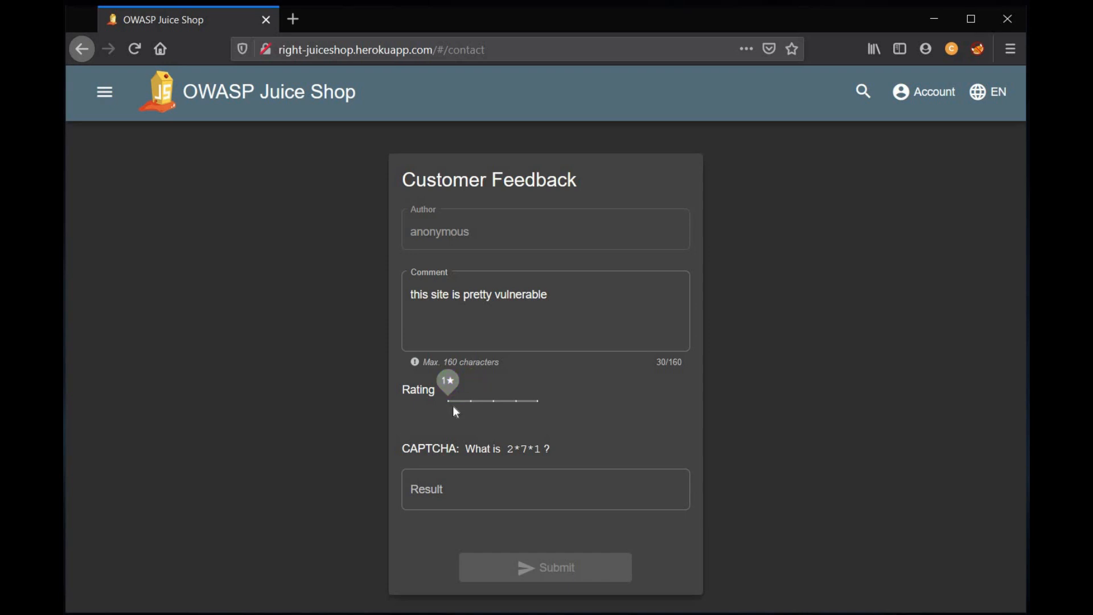
Answer the CAPTCHA with the result 14.
left_click(546, 489)
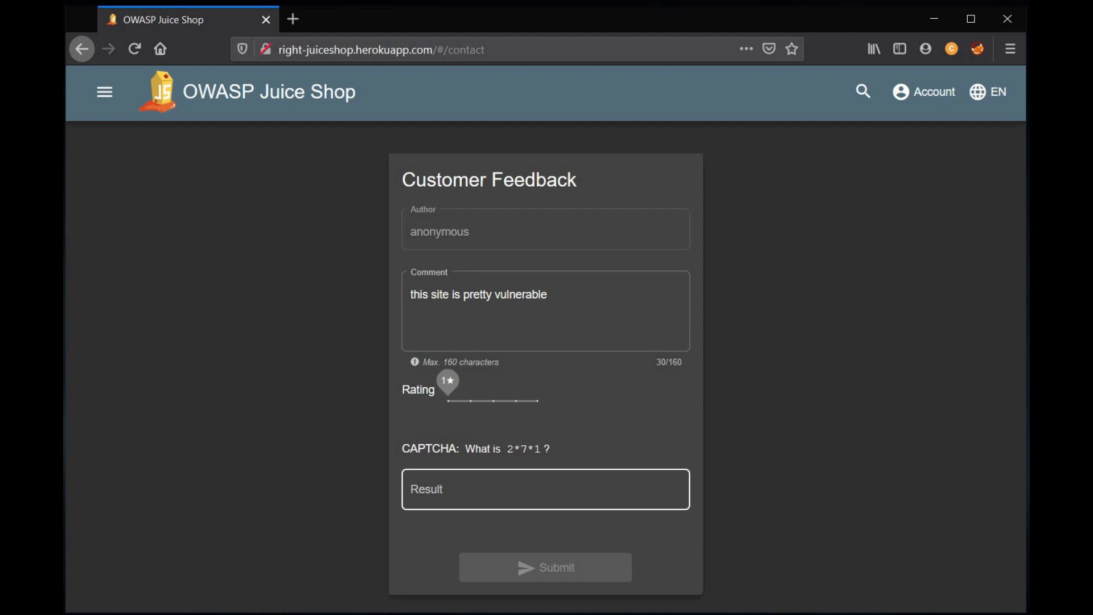
left_click(546, 489)
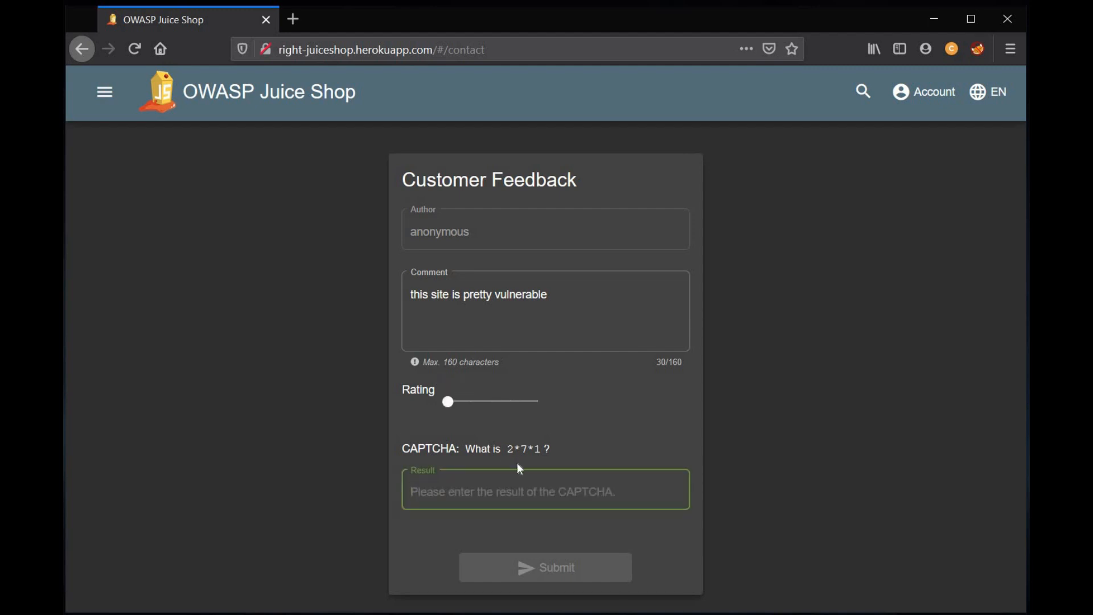
left_click(546, 492)
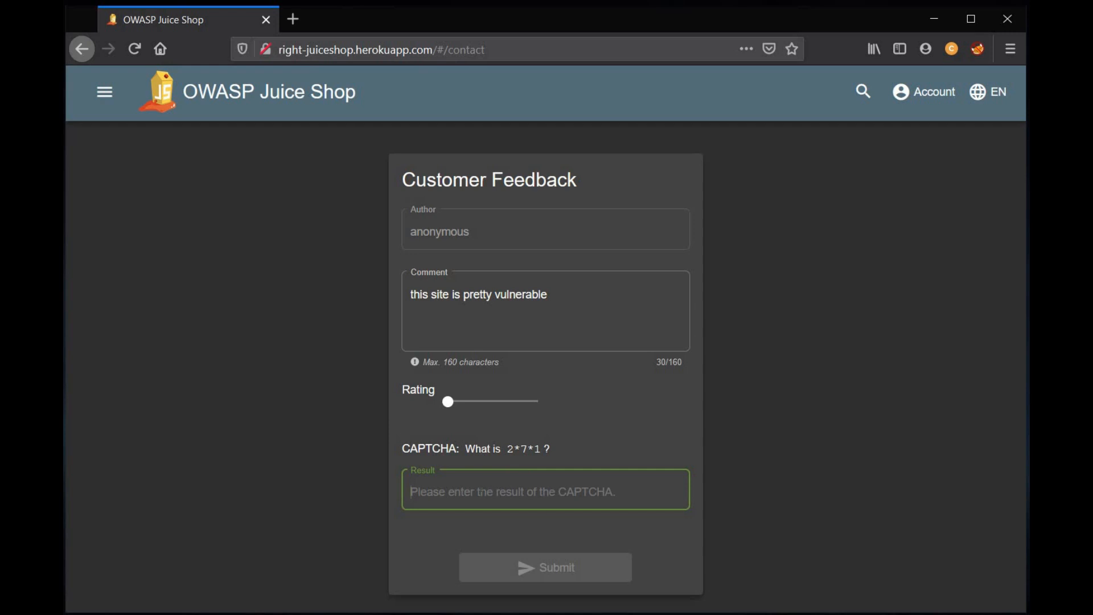
type("1")
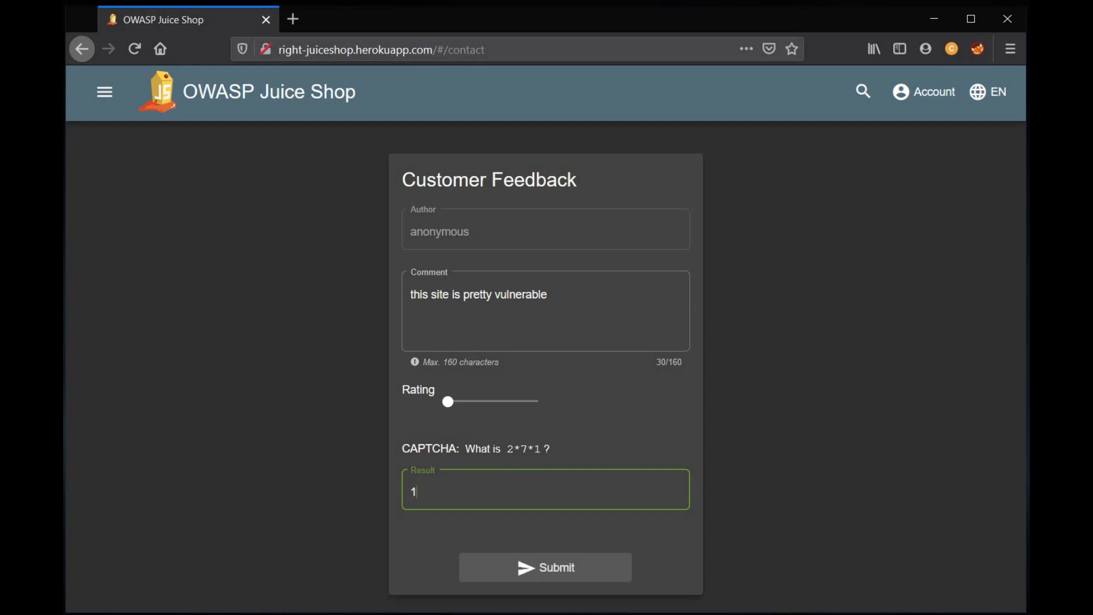
type("4")
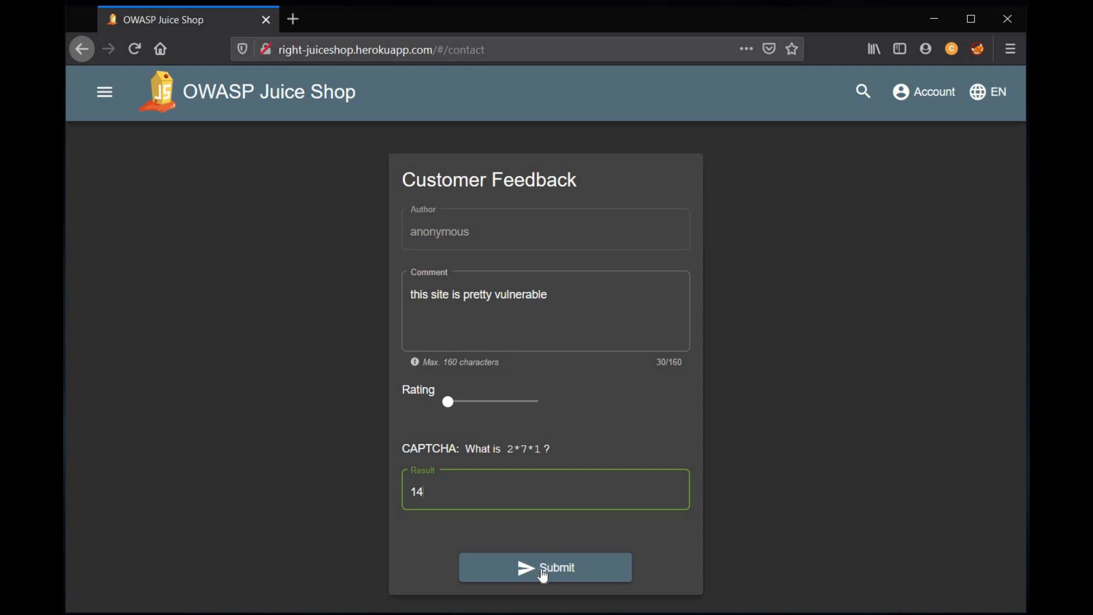
mouse_move(940, 72)
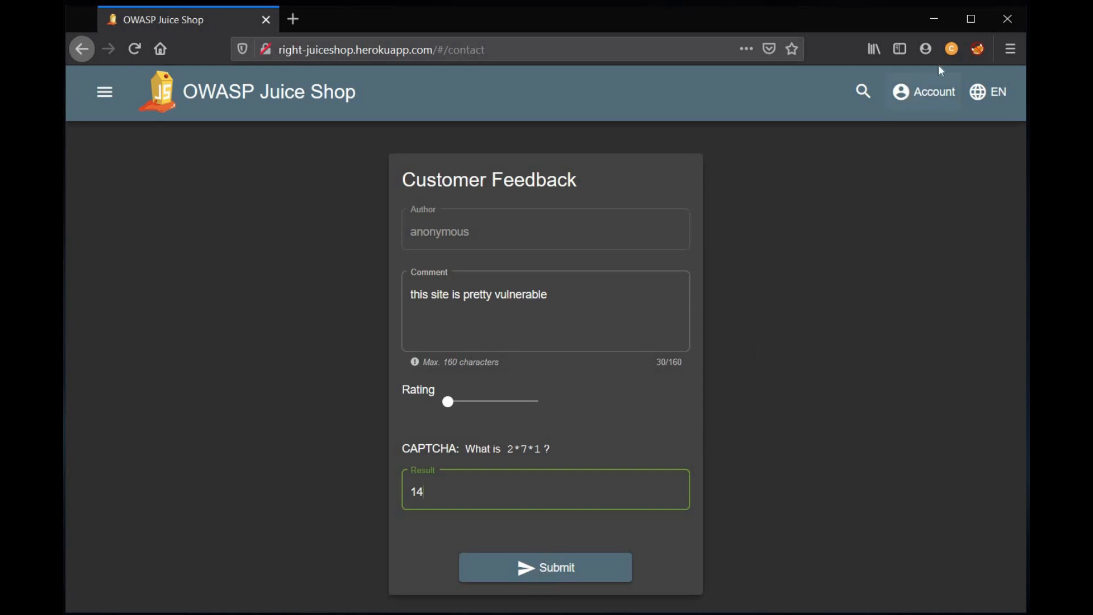
Route the browser through the burp FoxyProxy profile and switch Burp interception on.
left_click(977, 49)
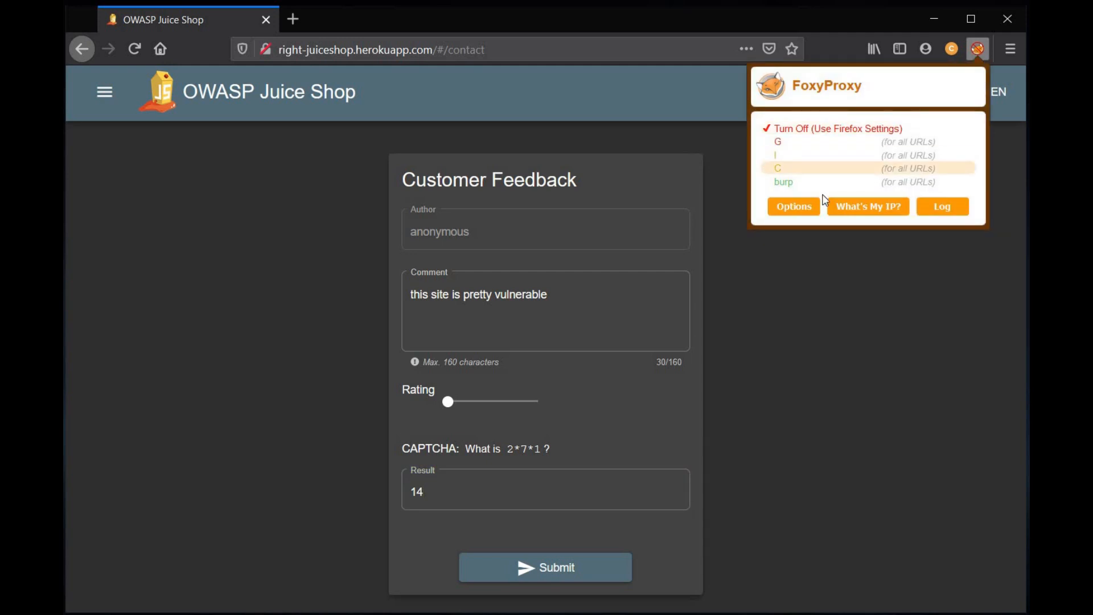
left_click(784, 182)
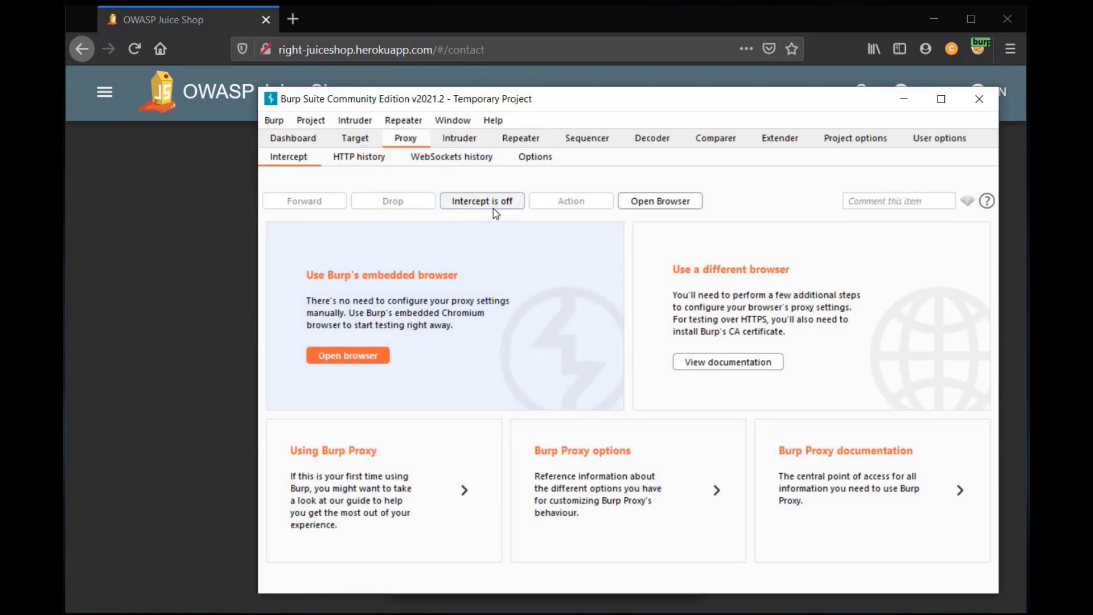
left_click(481, 201)
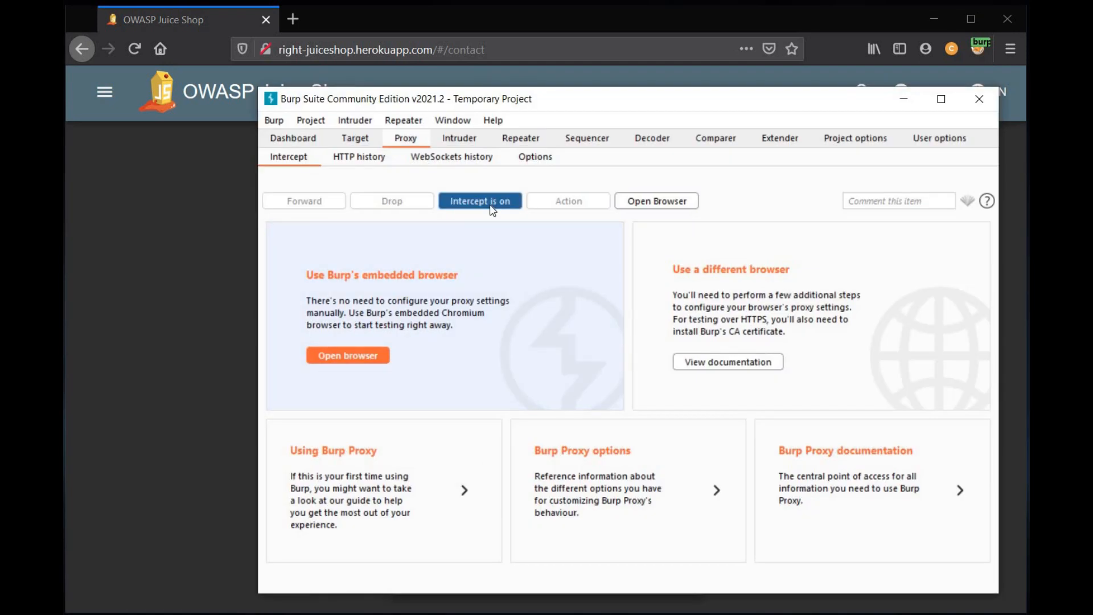
mouse_move(903, 104)
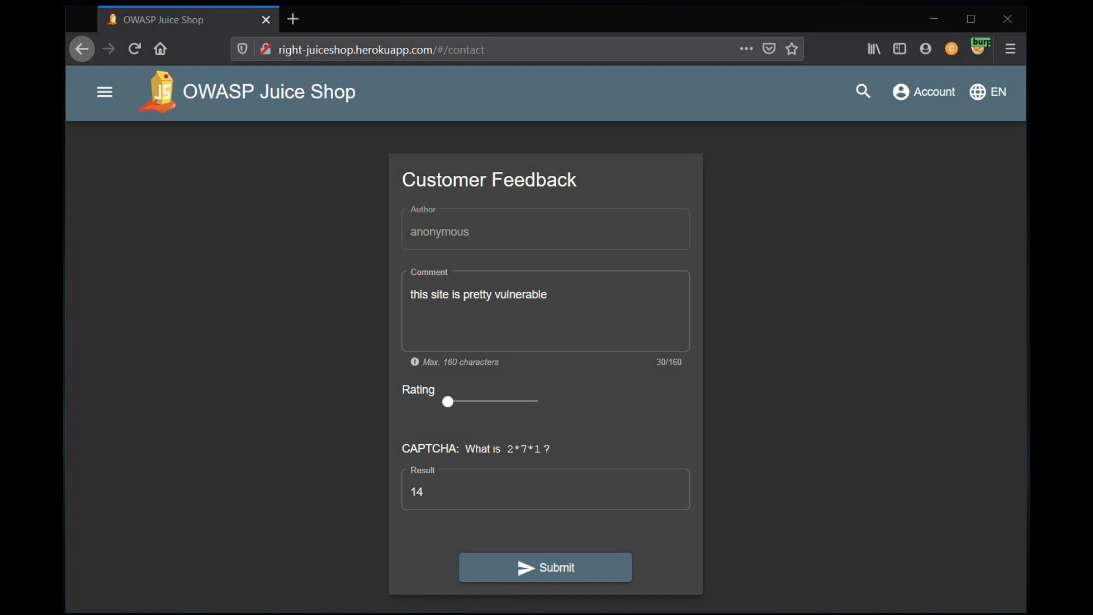
Submit the feedback so Burp holds the POST /api/Feedbacks with rating 1.
left_click(544, 567)
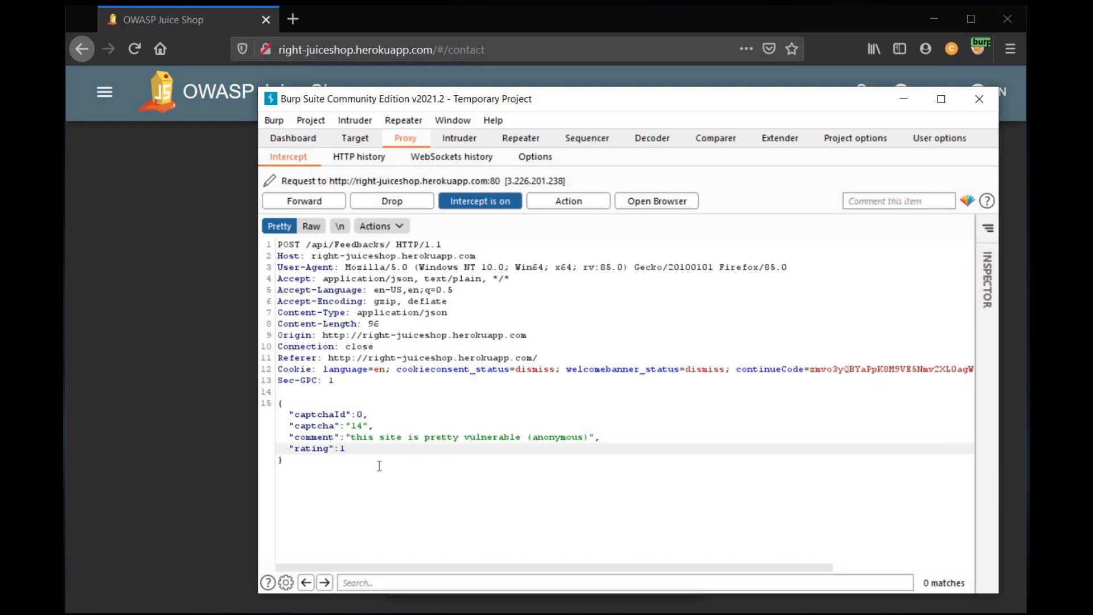
Change the intercepted rating from 1 to 0 and forward the request, solving the challenge.
key("Backspace")
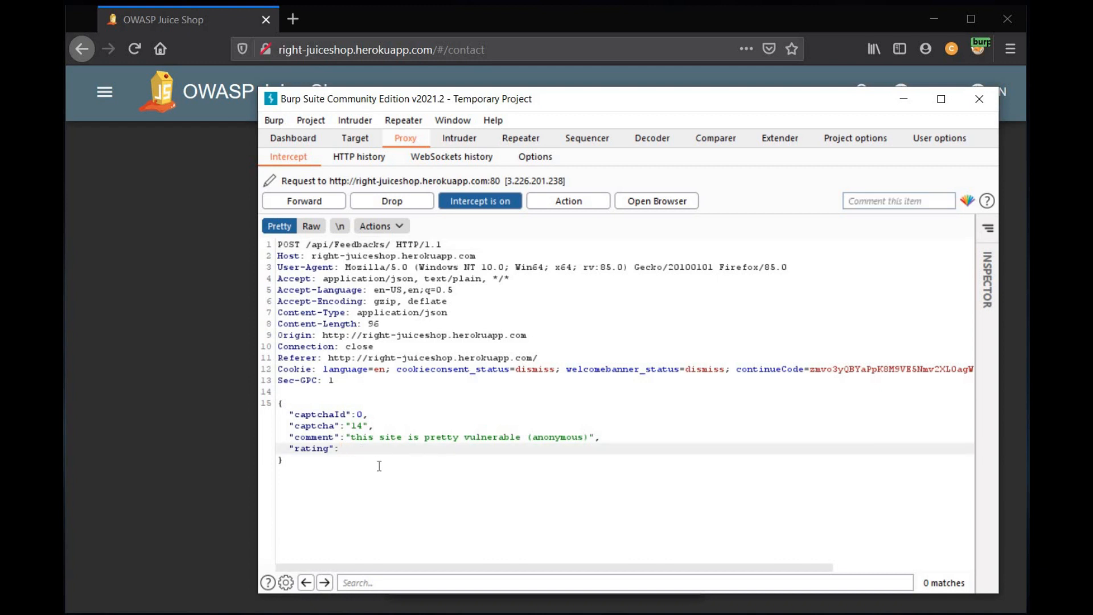
type("0")
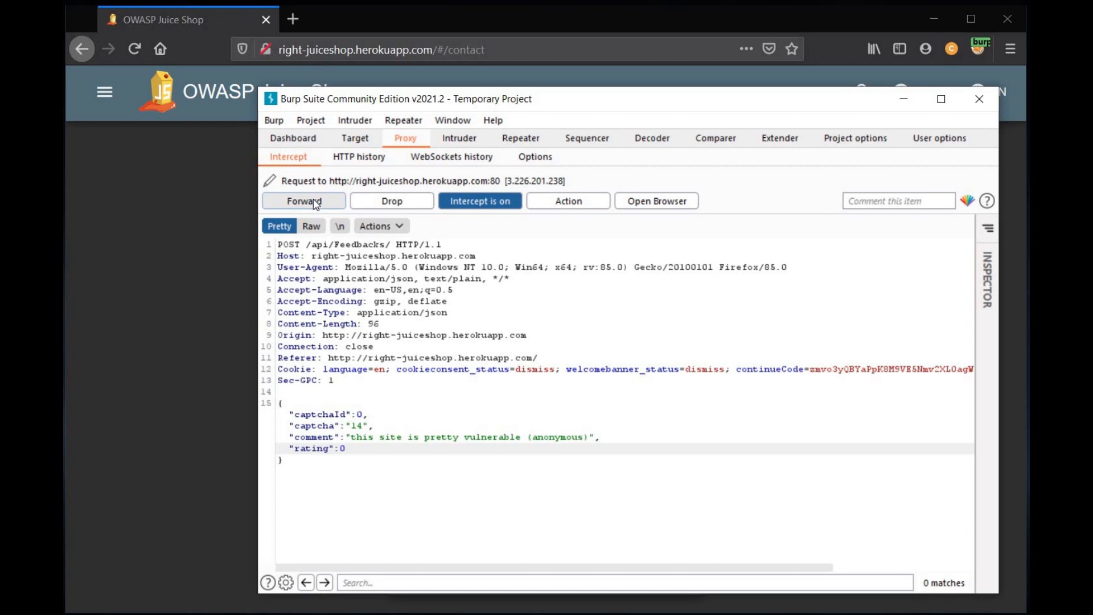
left_click(303, 201)
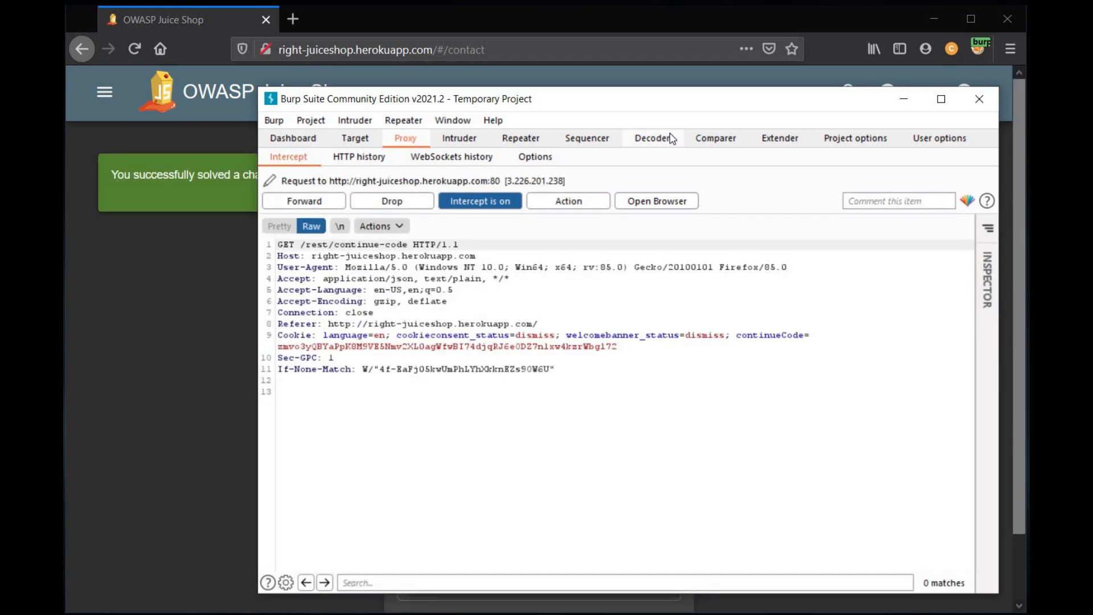
mouse_move(910, 103)
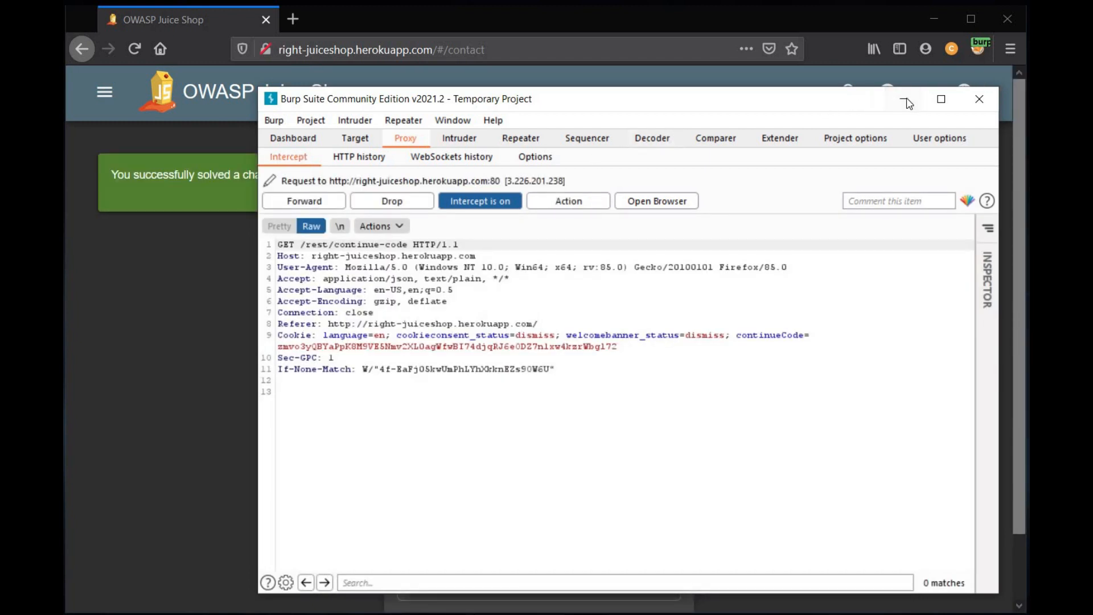